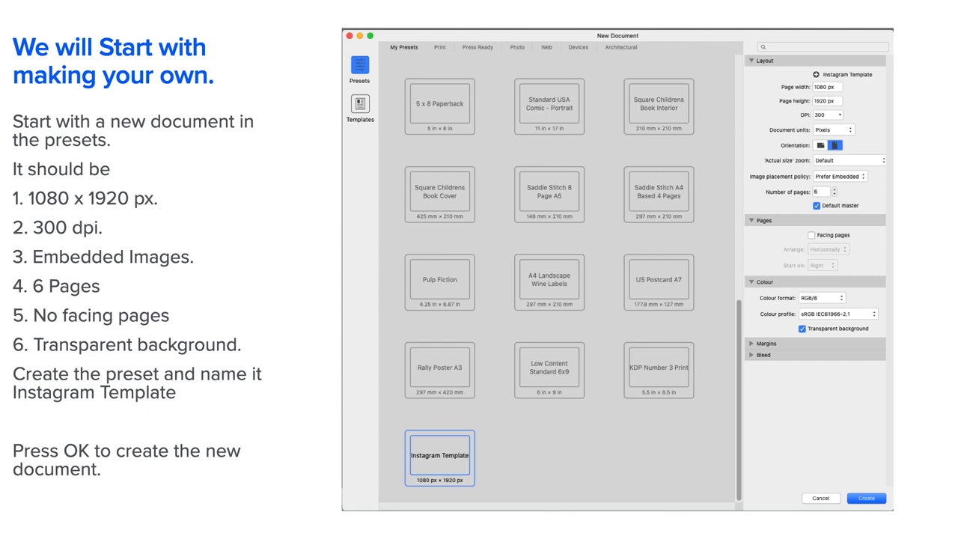
- Create the six-page 1080×1920 px, 300 dpi transparent document from the Instagram Template preset
click(865, 498)
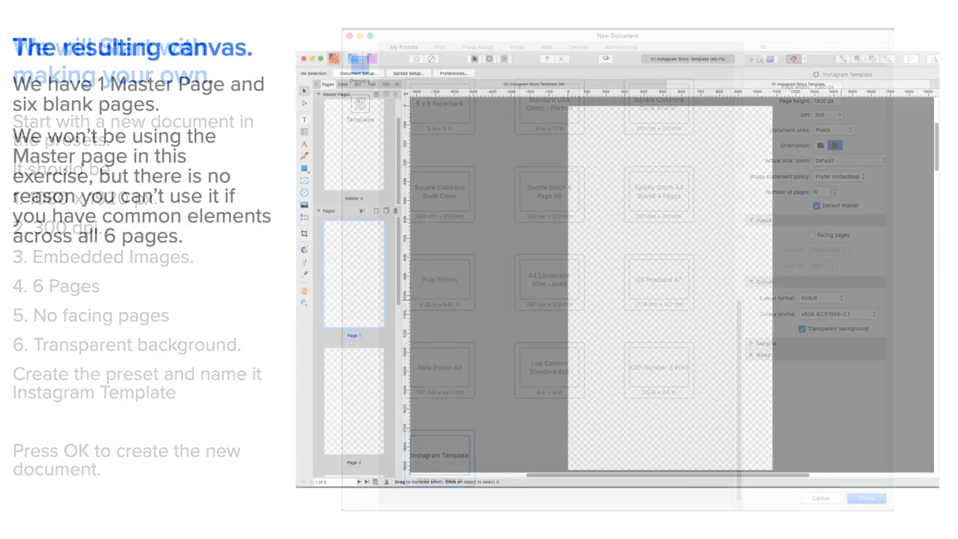
click(866, 498)
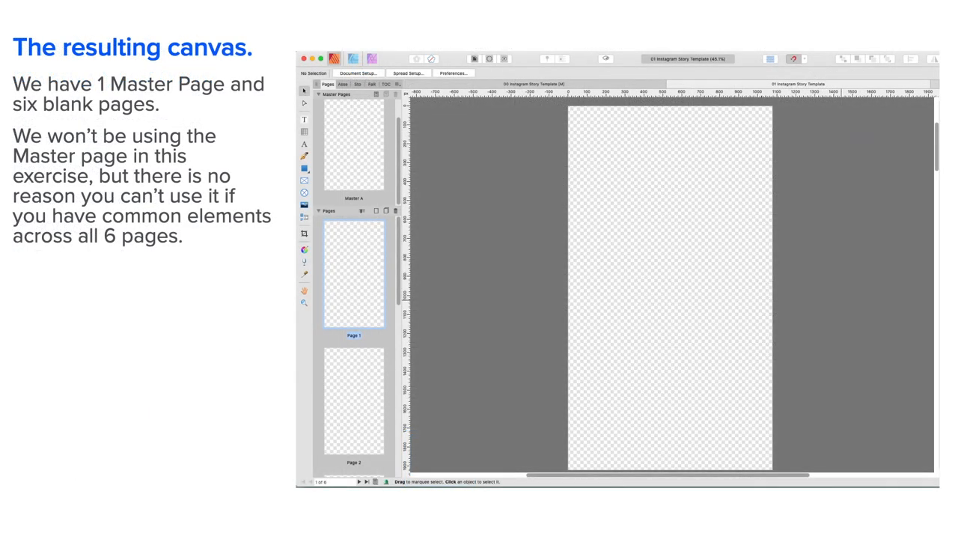